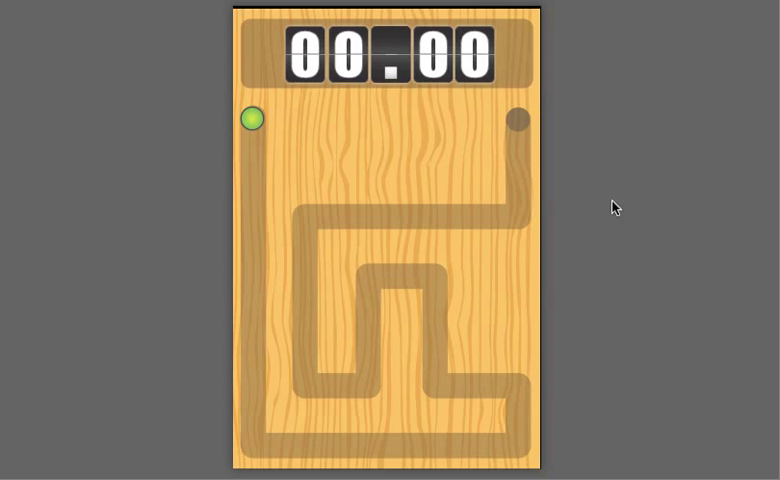
pyautogui.moveTo(392, 250)
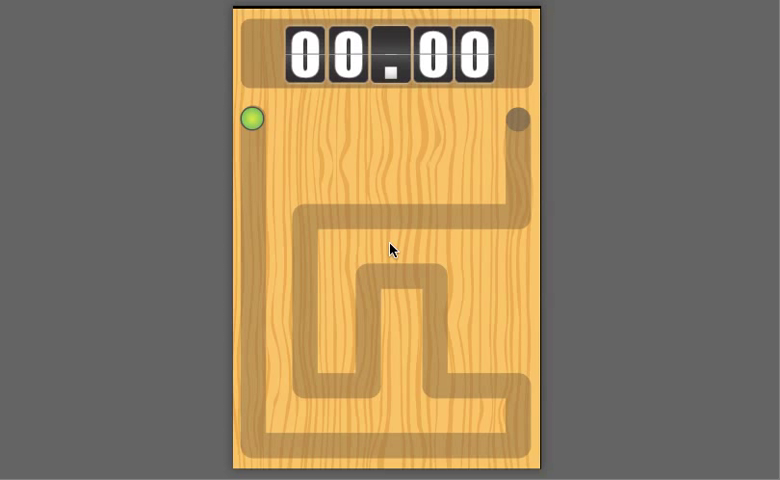
pyautogui.moveTo(520, 240)
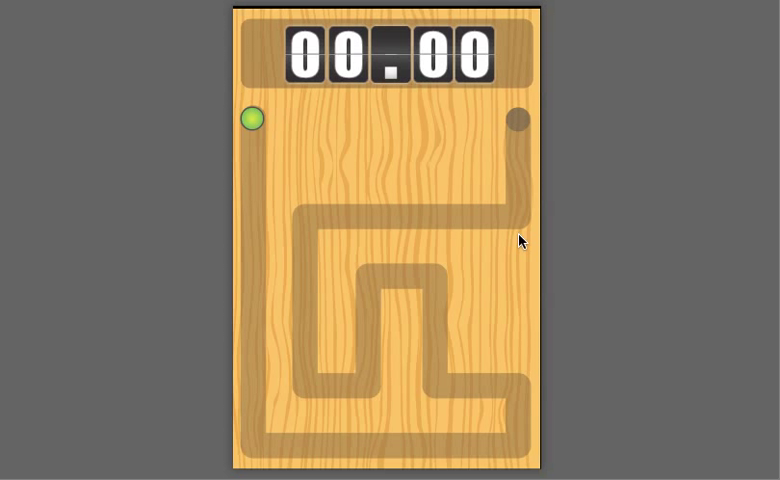
pyautogui.moveTo(214, 124)
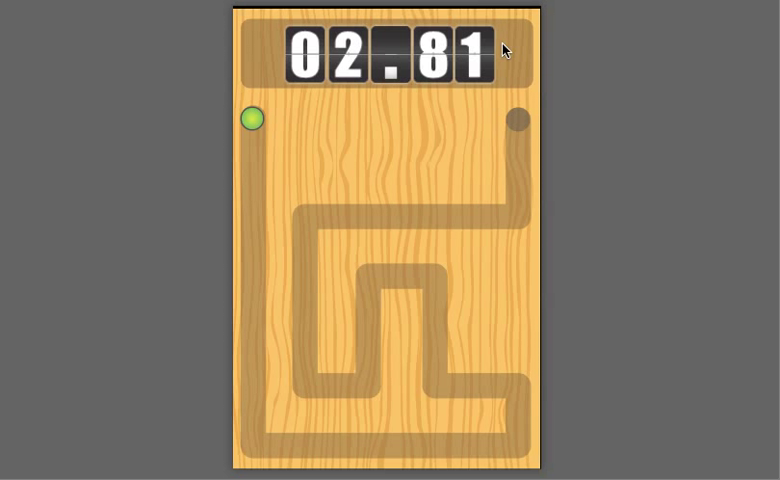
pyautogui.moveTo(248, 128)
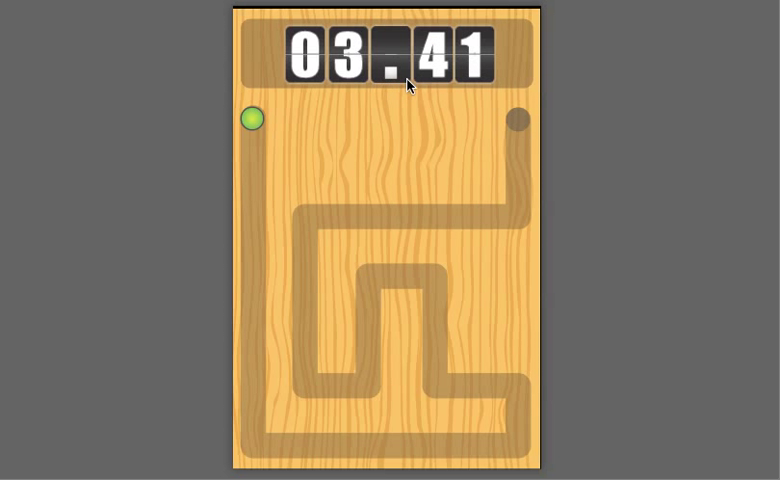
pyautogui.moveTo(342, 98)
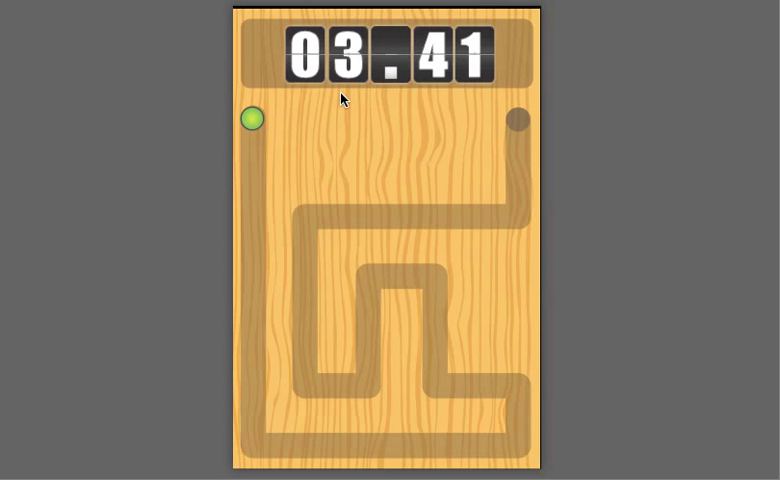